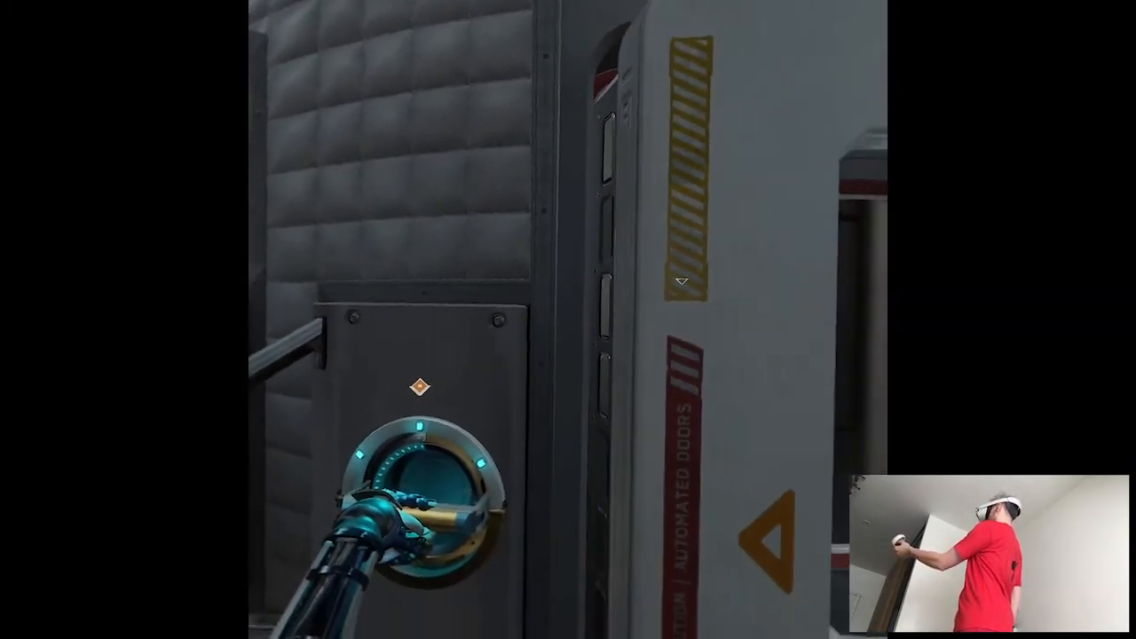
{"action": "mouse_move", "coordinate": [568, 320]}
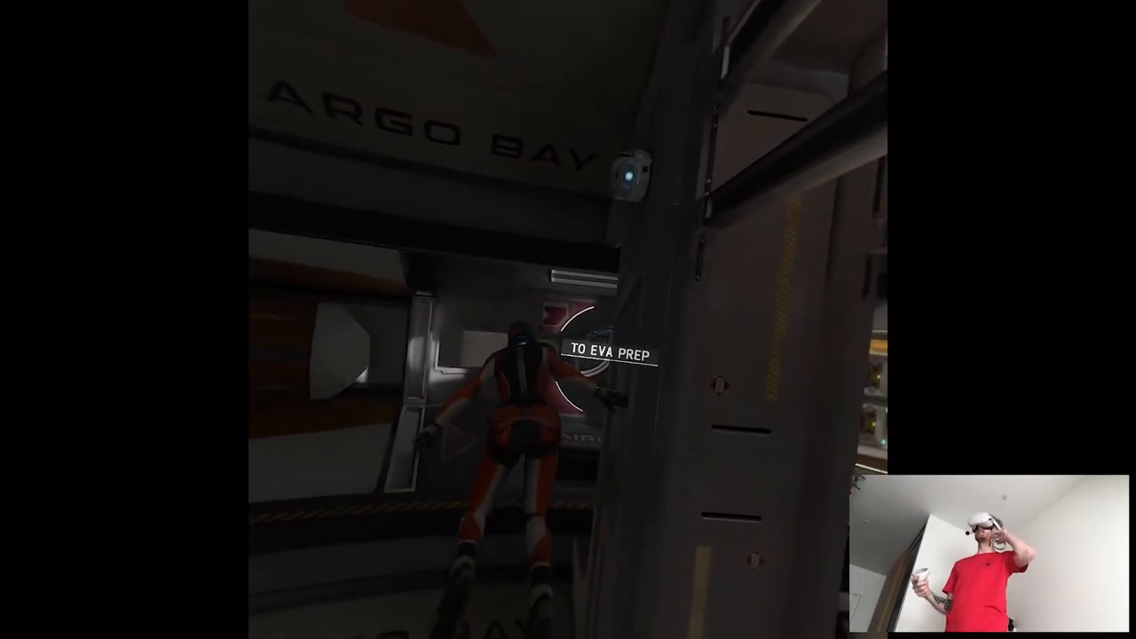
{"action": "mouse_move", "coordinate": [568, 320]}
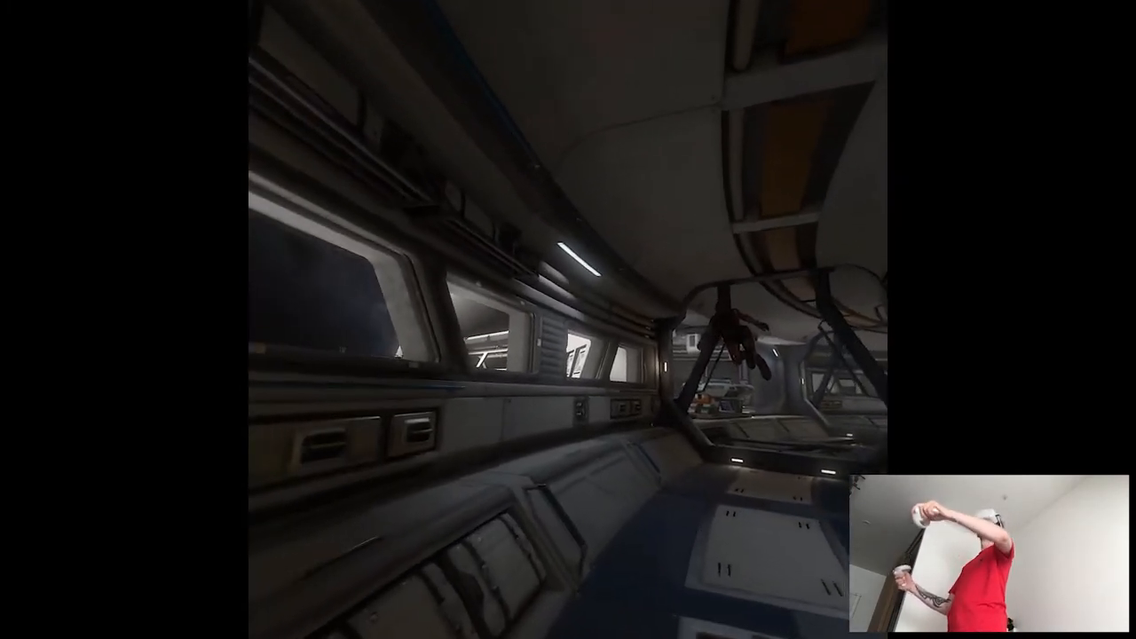
{"action": "mouse_move", "coordinate": [568, 319]}
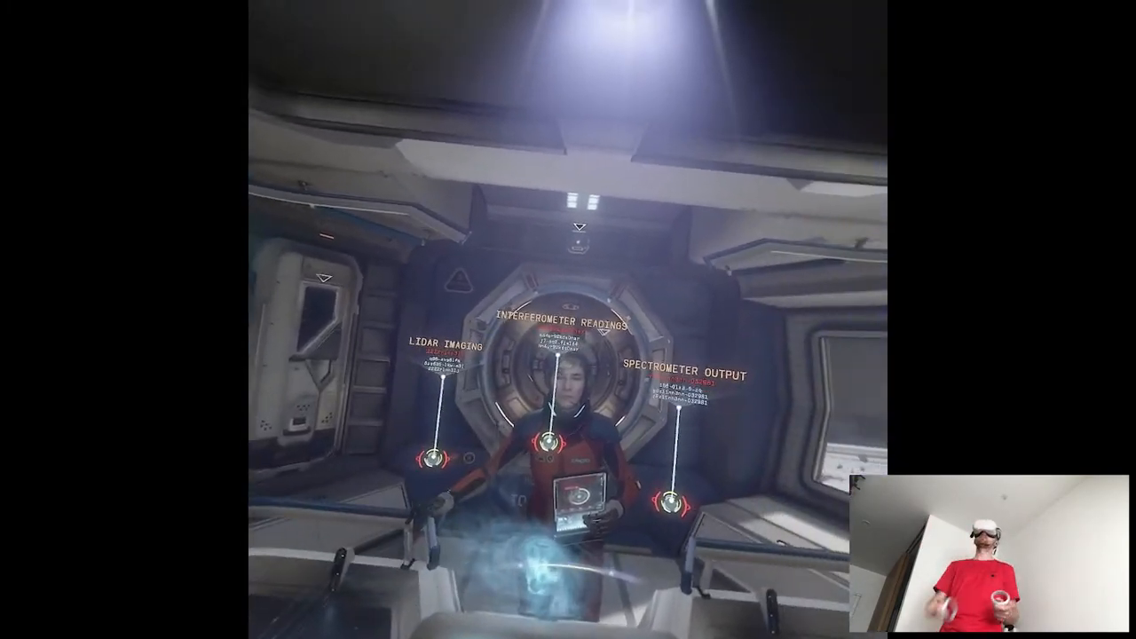
{"action": "mouse_move", "coordinate": [568, 319]}
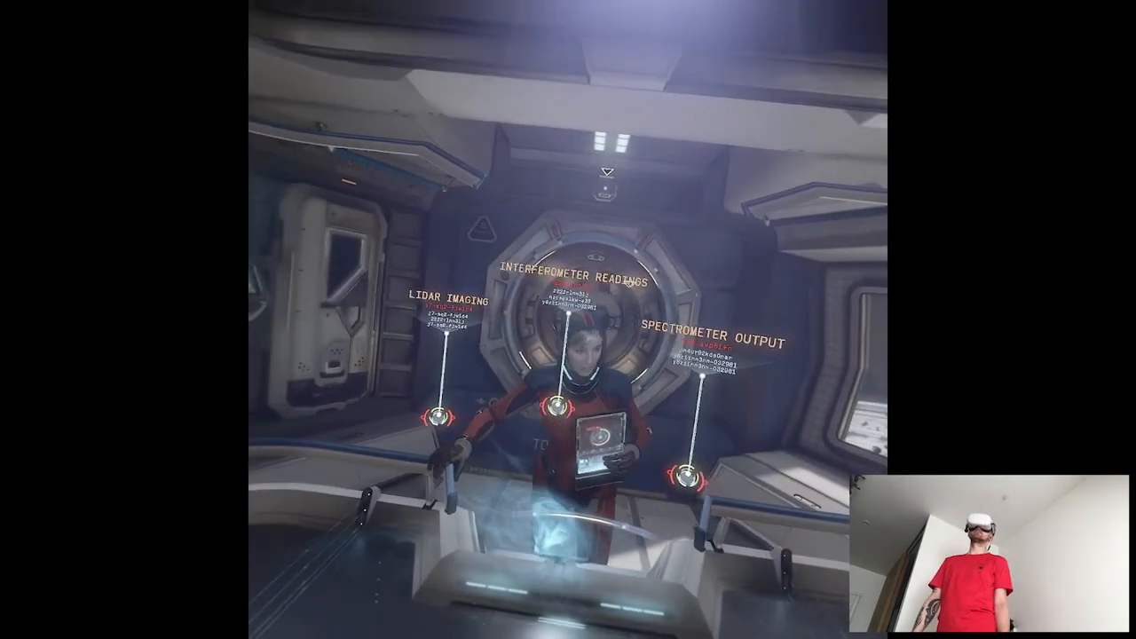
{"action": "mouse_move", "coordinate": [568, 355]}
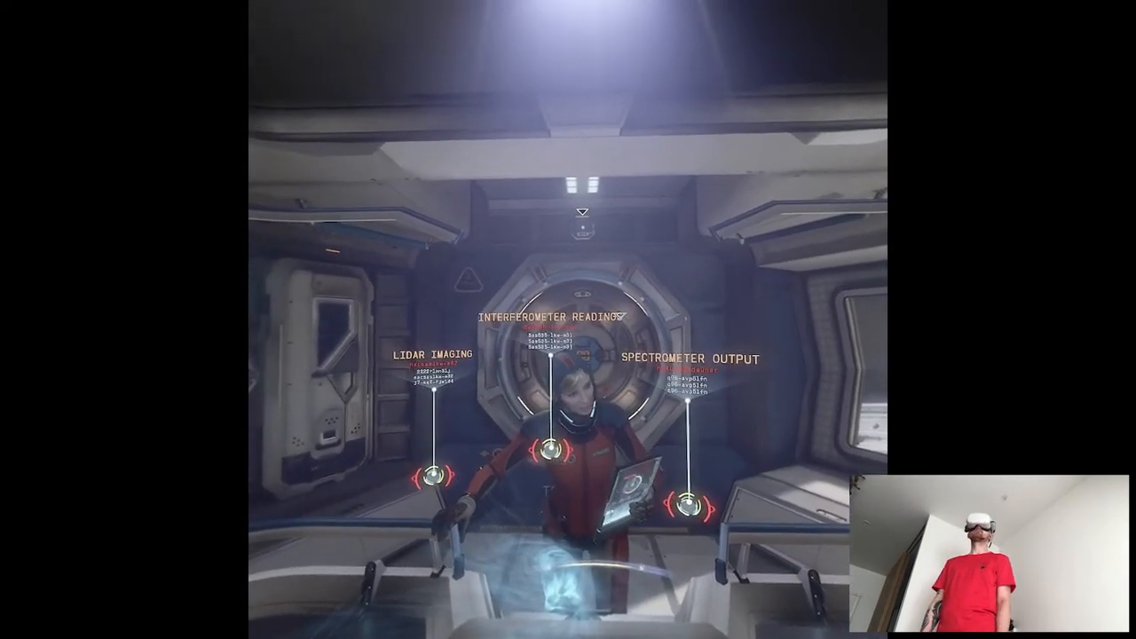
{"action": "mouse_move", "coordinate": [568, 355]}
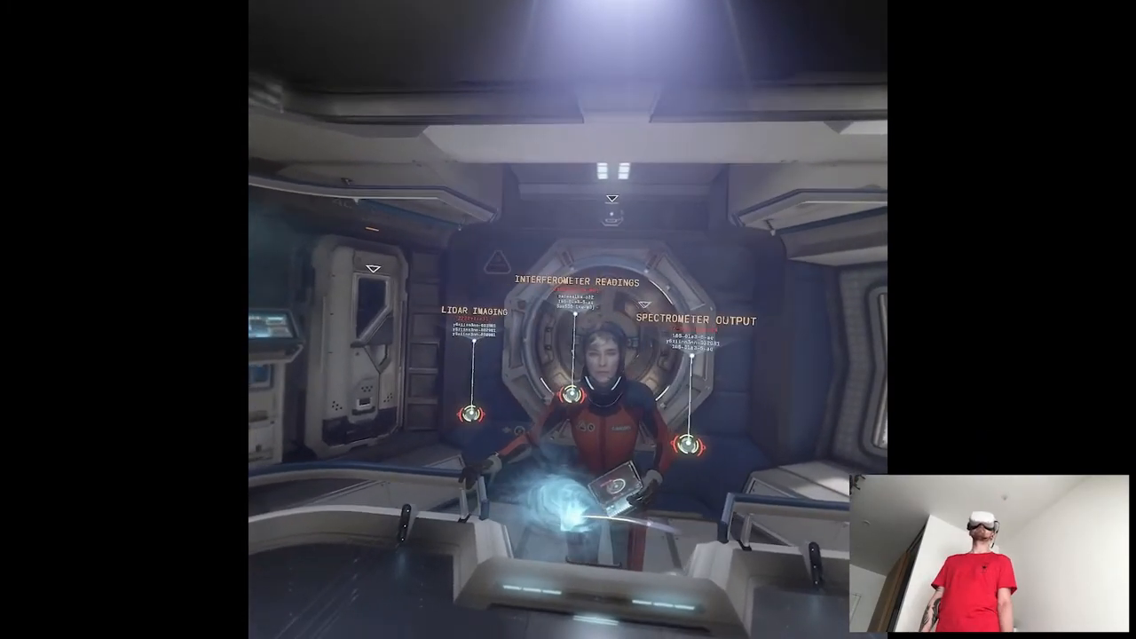
{"action": "mouse_move", "coordinate": [568, 319]}
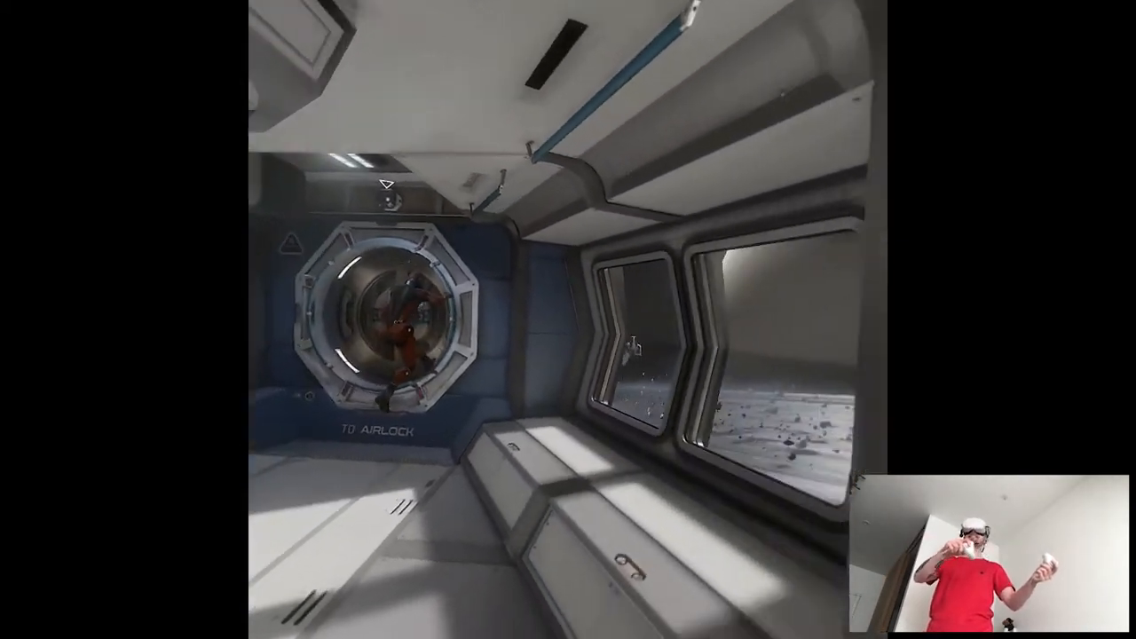
{"action": "mouse_move", "coordinate": [568, 319]}
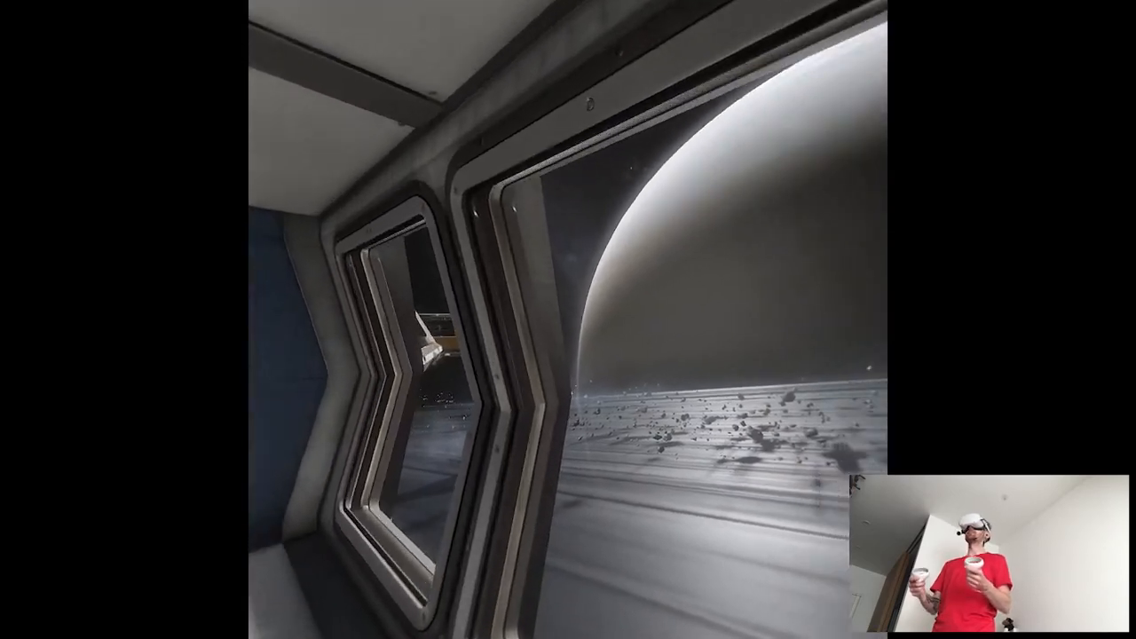